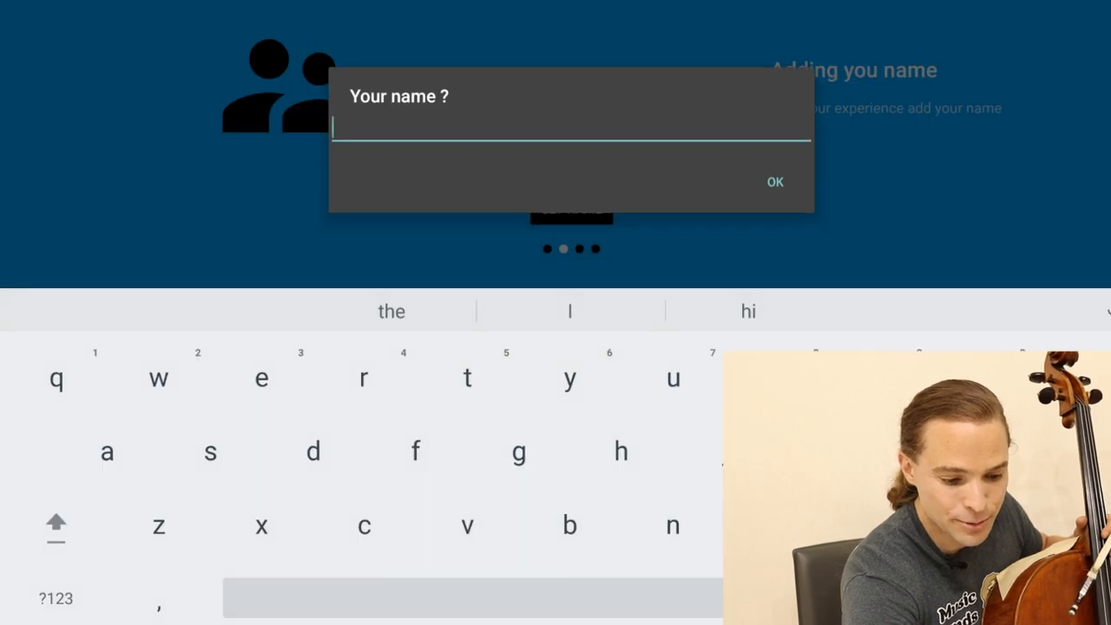
- Enter the name Jonathan, confirm it and set the cello skill level to reach the main menu
{"action": "type", "text": "Jonathan"}
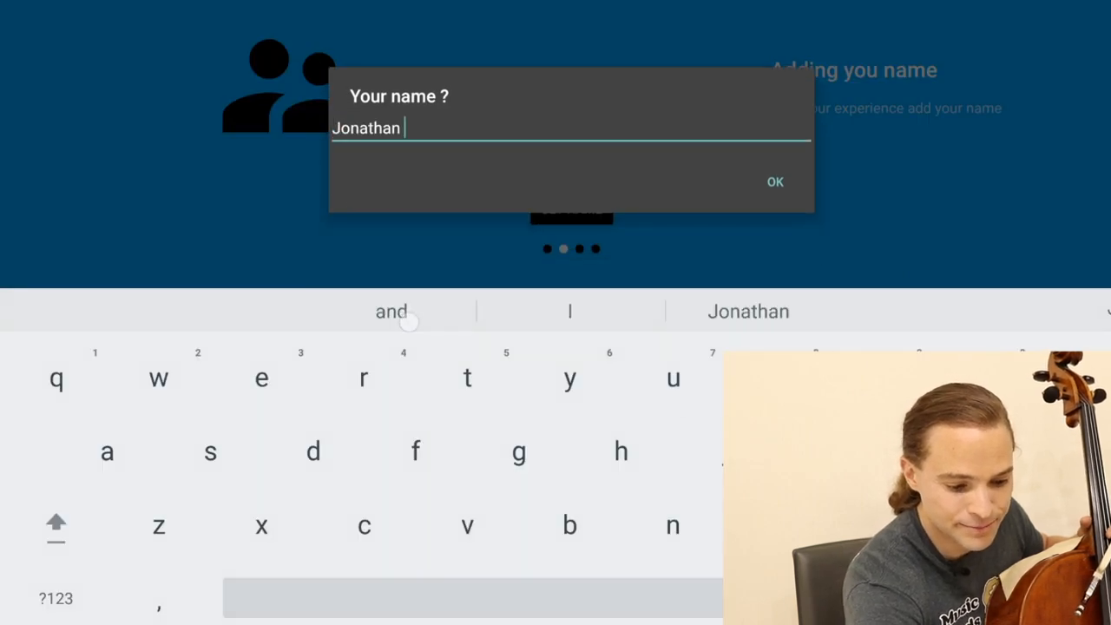
{"action": "left_click", "coordinate": [774, 182]}
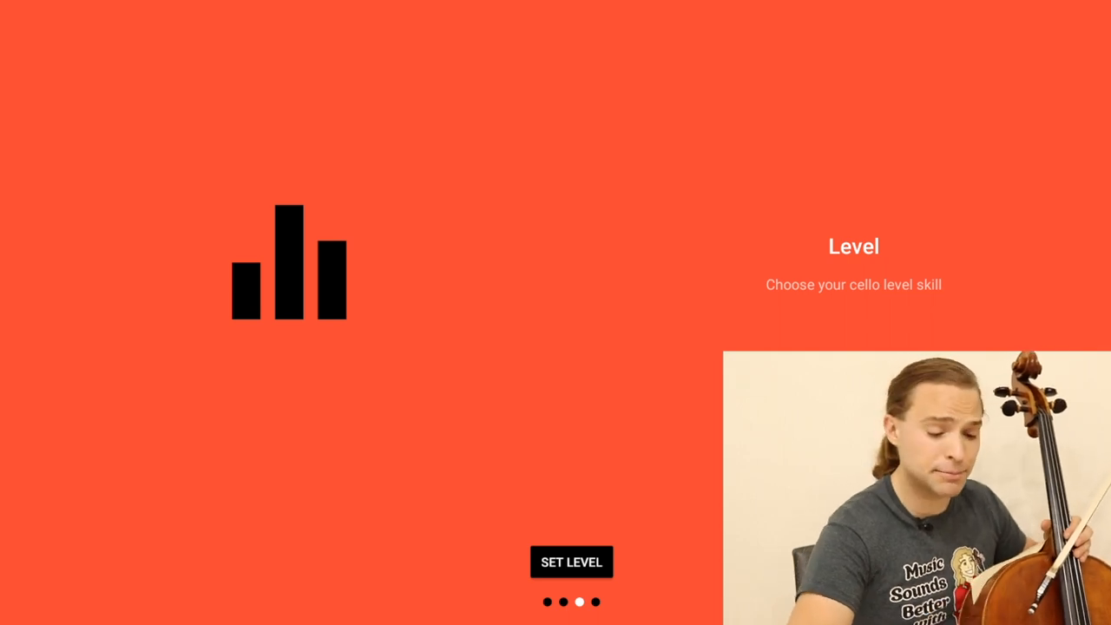
{"action": "left_click", "coordinate": [571, 562]}
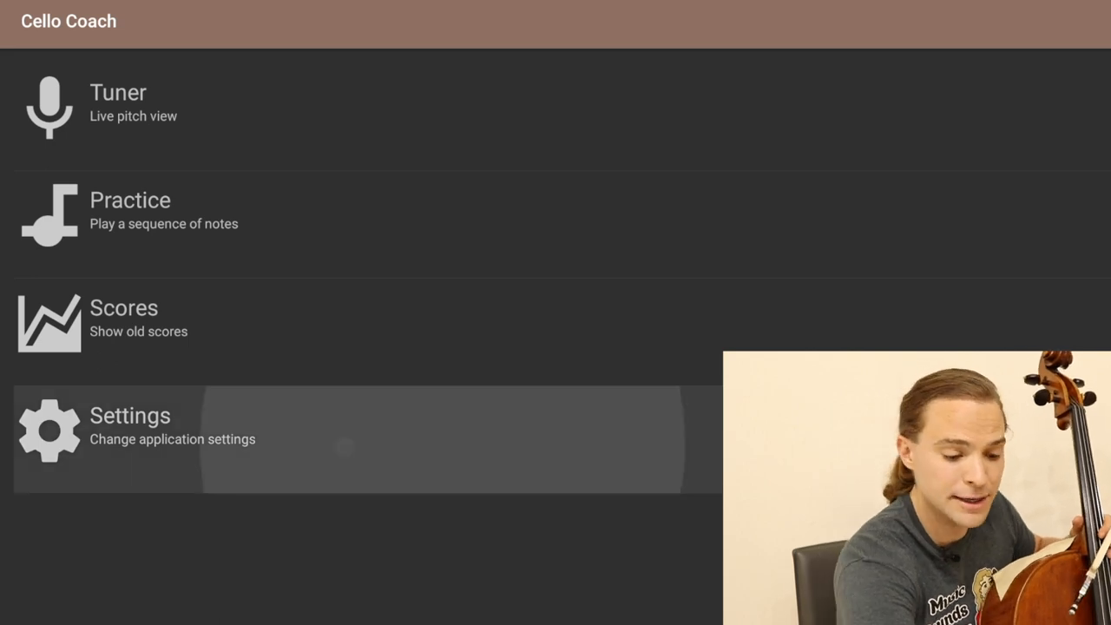
{"action": "left_click", "coordinate": [130, 438]}
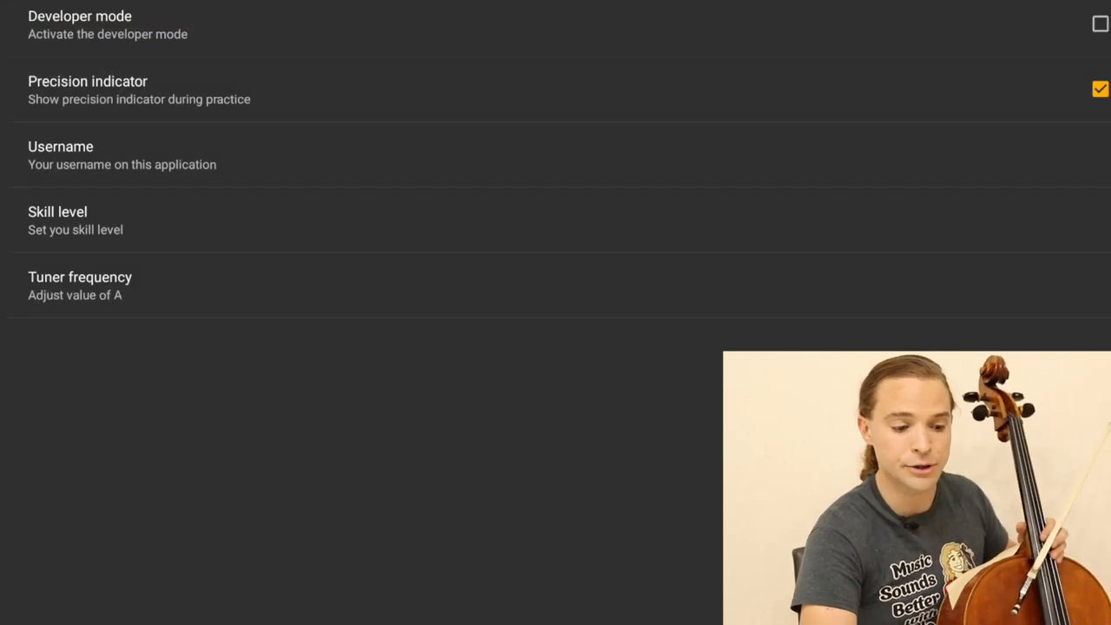
{"action": "left_click", "coordinate": [80, 285]}
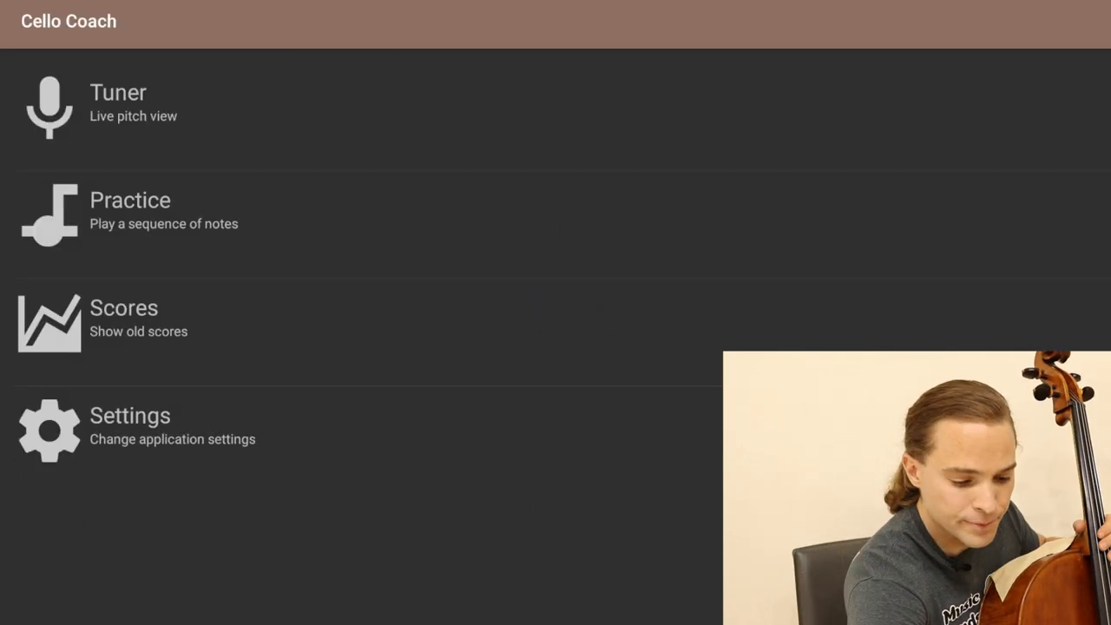
- Start a G major scale practice, cycling the octave through HIGH and two octaves back to BASS
{"action": "left_click", "coordinate": [131, 212]}
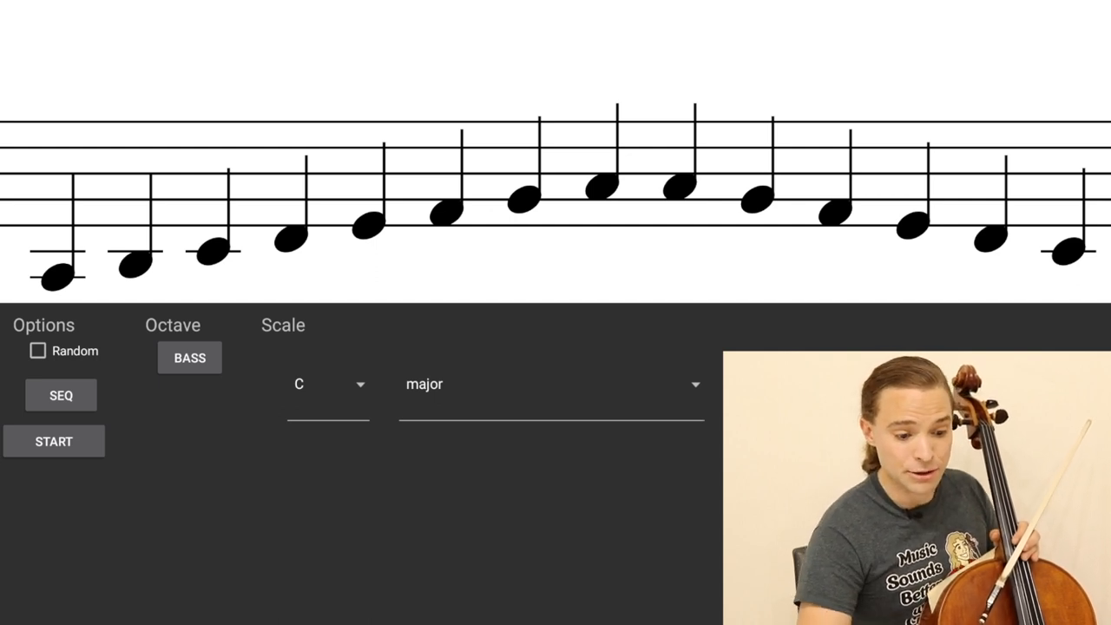
{"action": "left_click", "coordinate": [322, 383]}
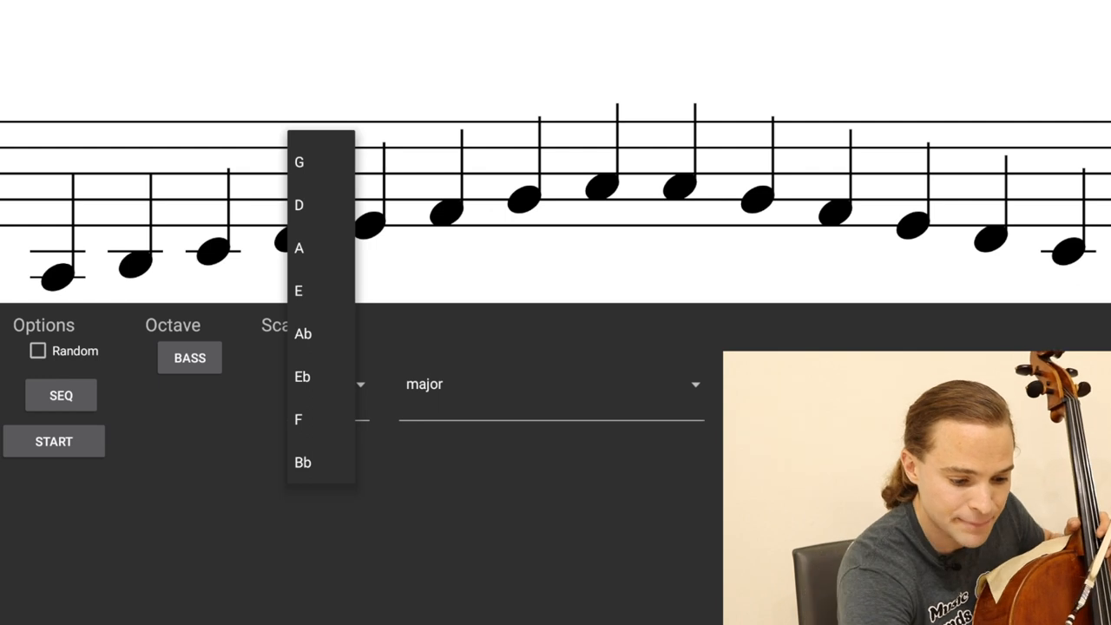
{"action": "left_click", "coordinate": [299, 163]}
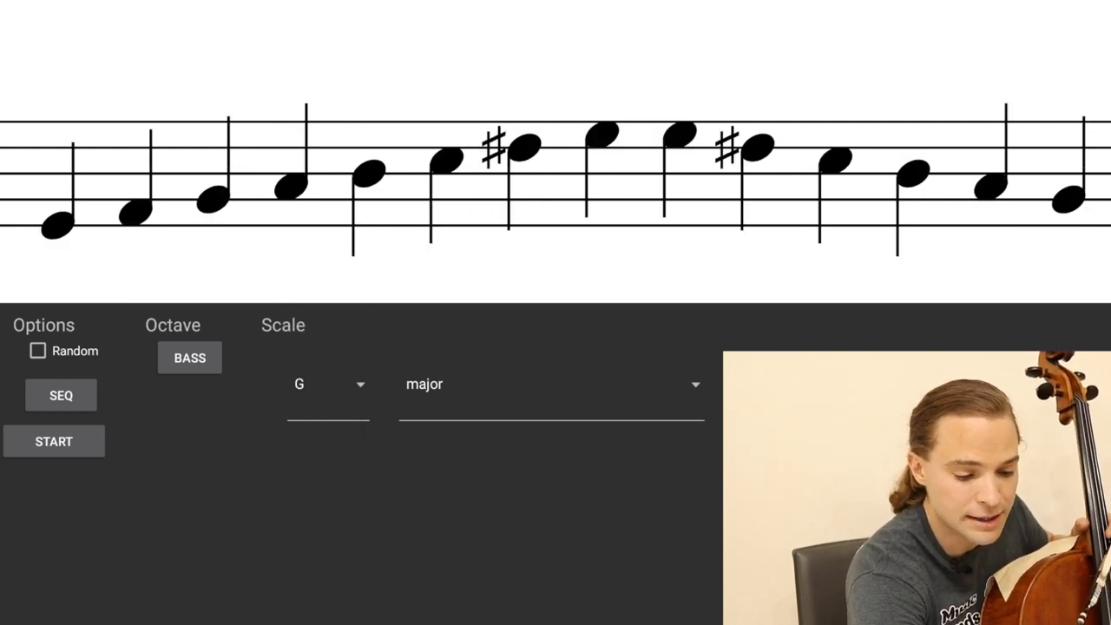
{"action": "left_click", "coordinate": [189, 357]}
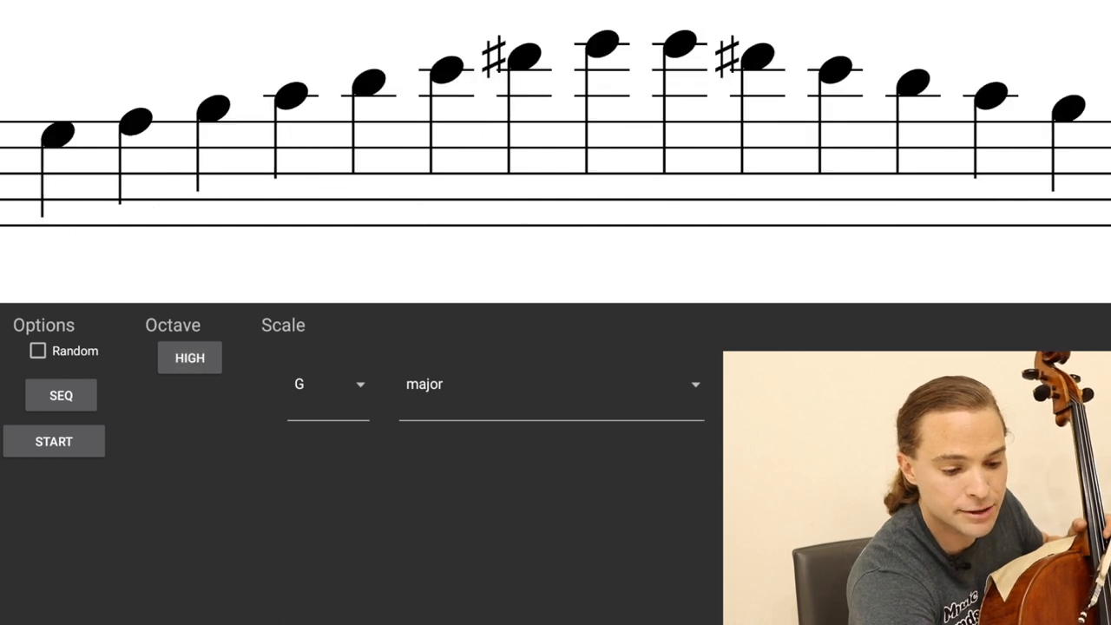
{"action": "left_click", "coordinate": [189, 357]}
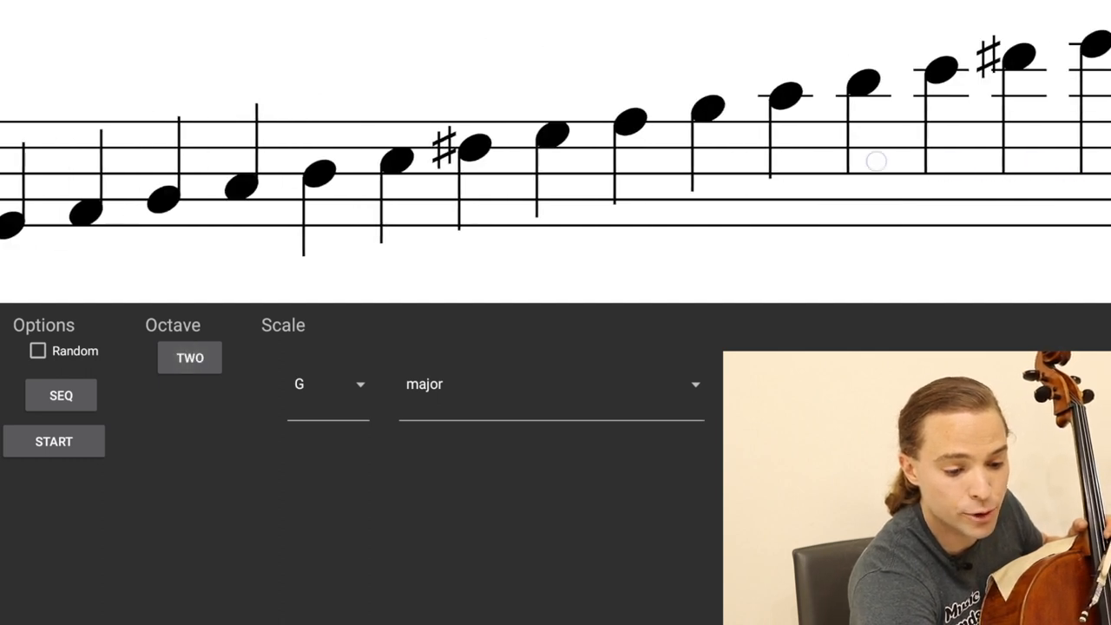
{"action": "left_click", "coordinate": [189, 357]}
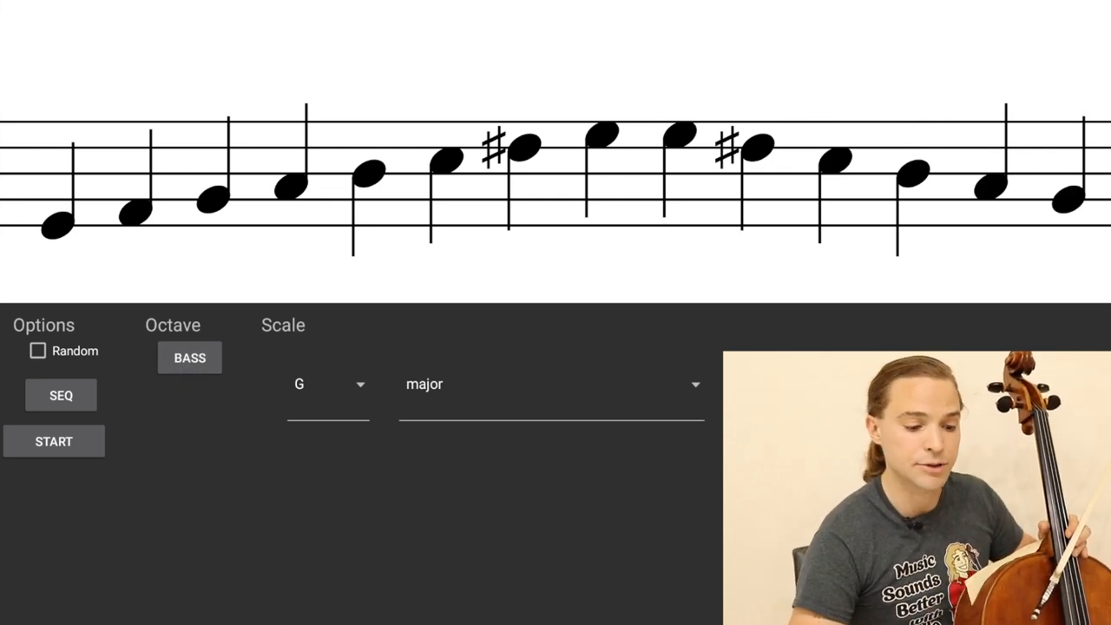
{"action": "left_click", "coordinate": [53, 441]}
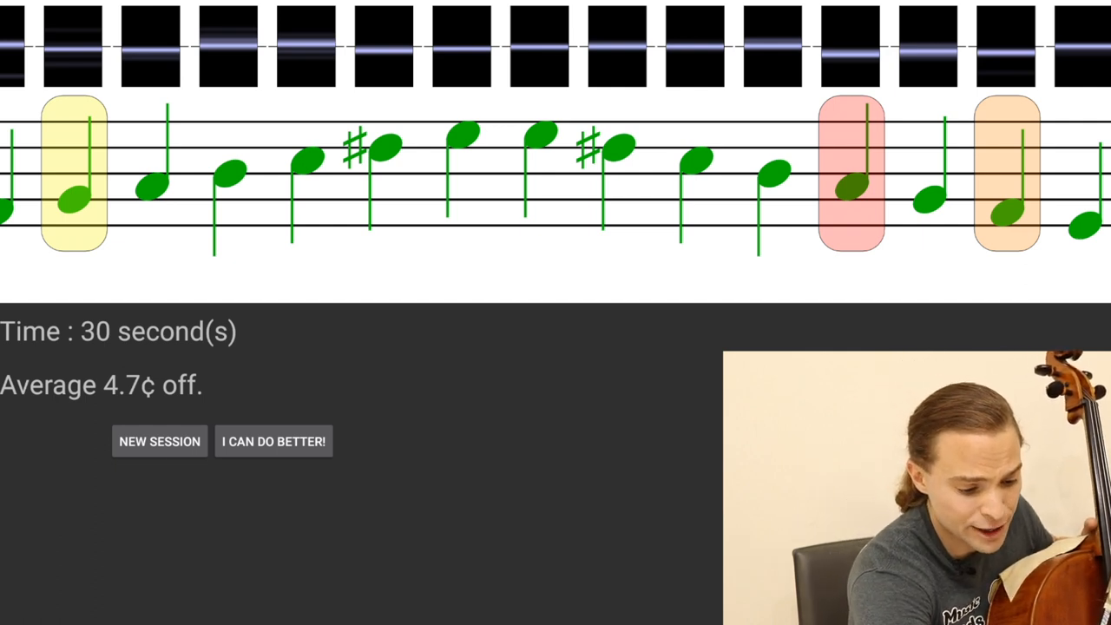
- Begin a new session with an E minor scale in the HIGH octave
{"action": "left_click", "coordinate": [160, 440]}
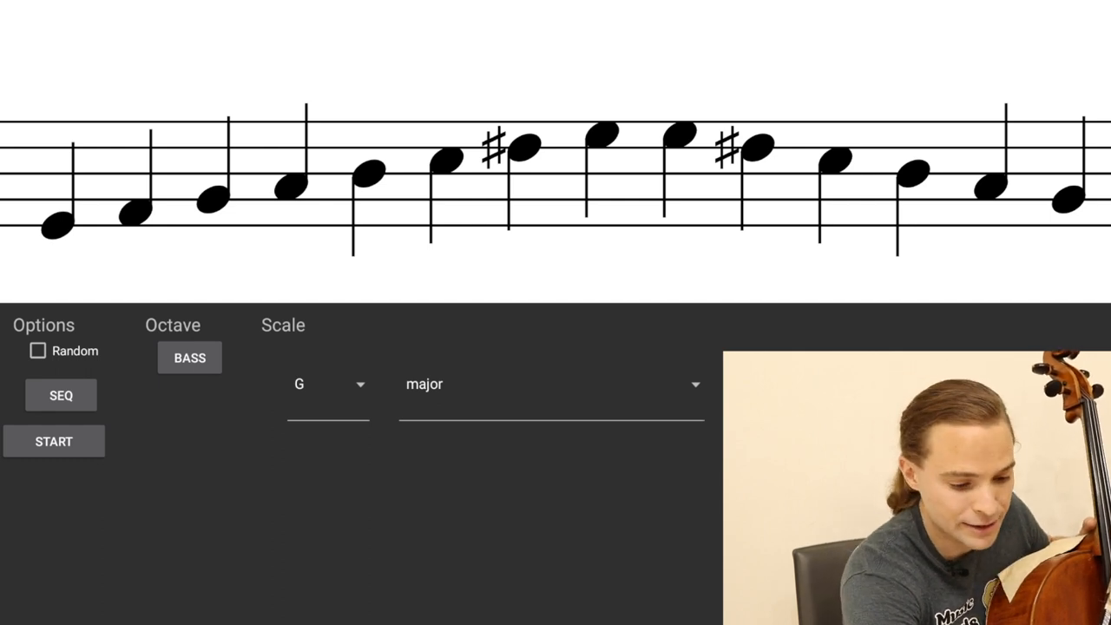
{"action": "left_click", "coordinate": [326, 386]}
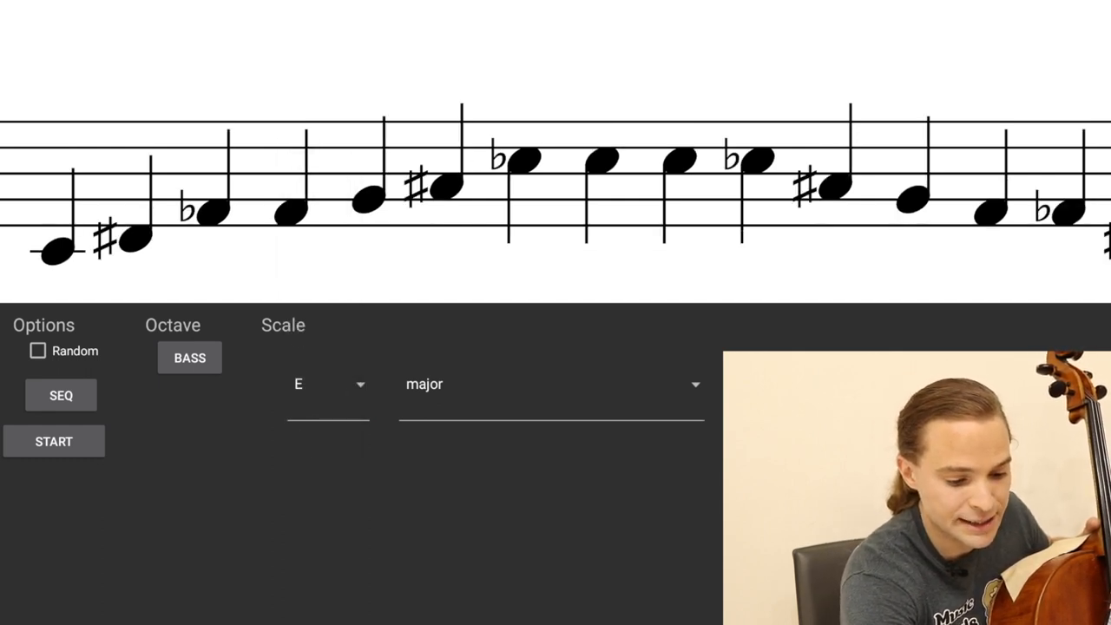
{"action": "left_click", "coordinate": [550, 383]}
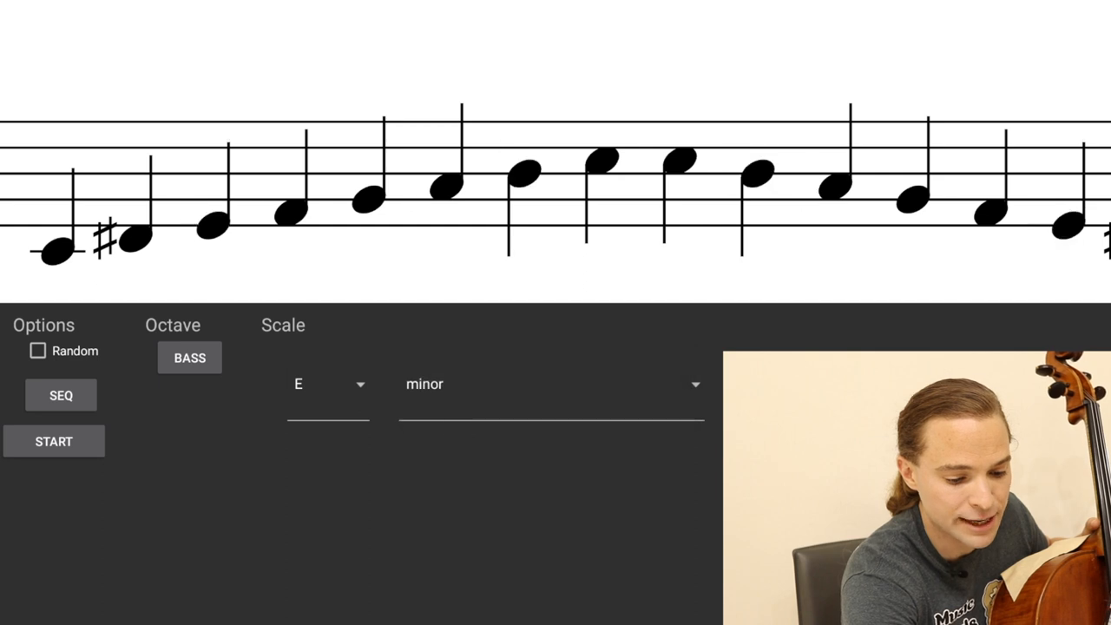
{"action": "left_click", "coordinate": [189, 358]}
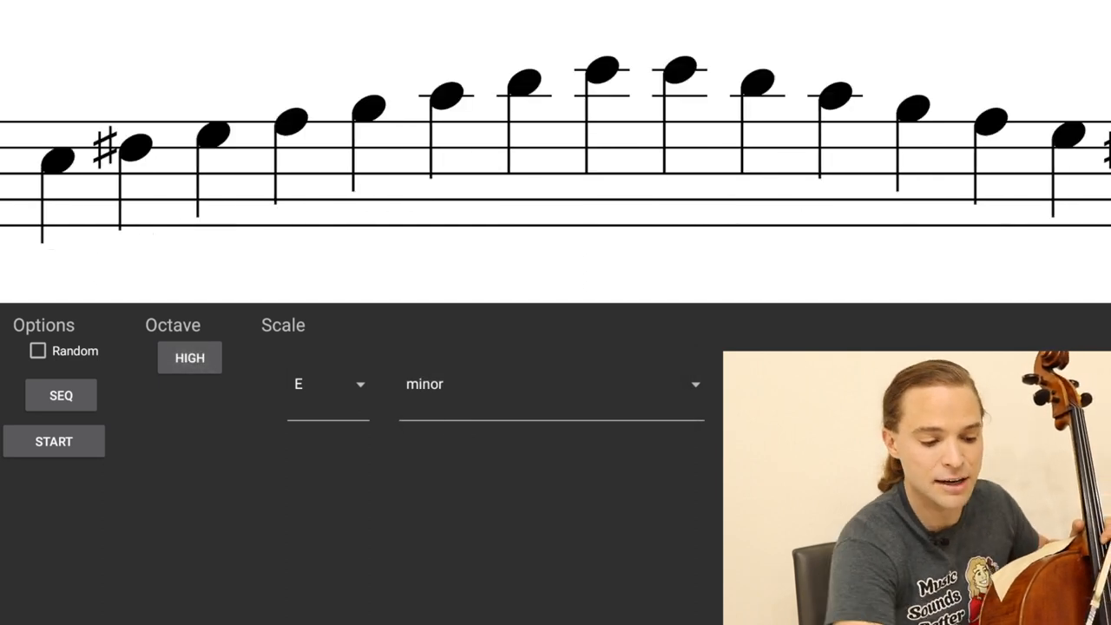
{"action": "left_click", "coordinate": [52, 440]}
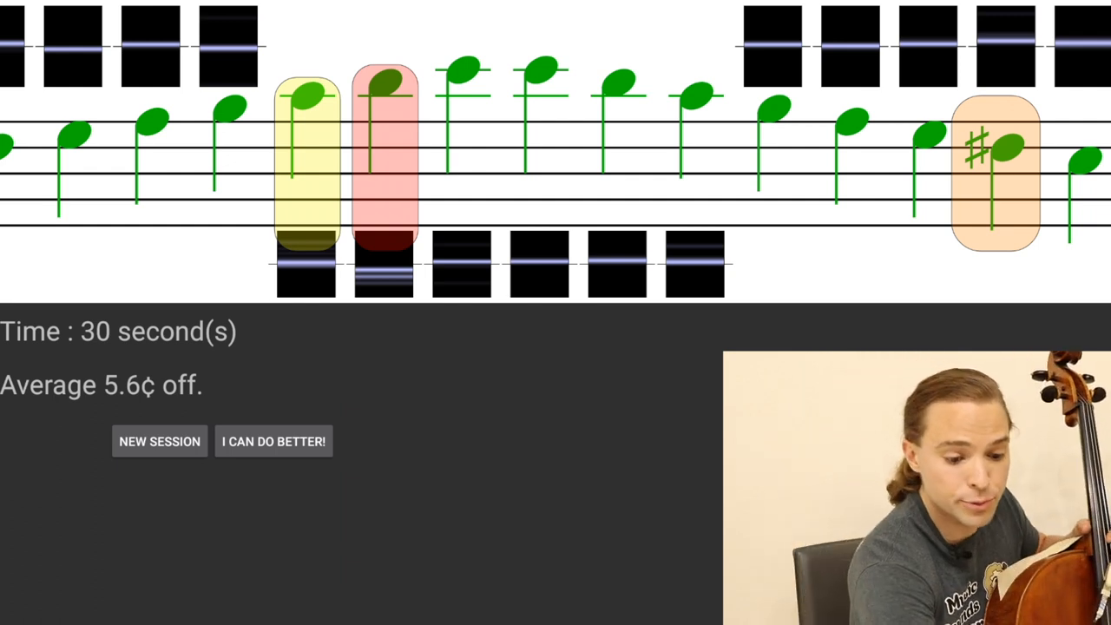
- Begin a new Random-order D major session in the HIGH octave
{"action": "left_click", "coordinate": [159, 441]}
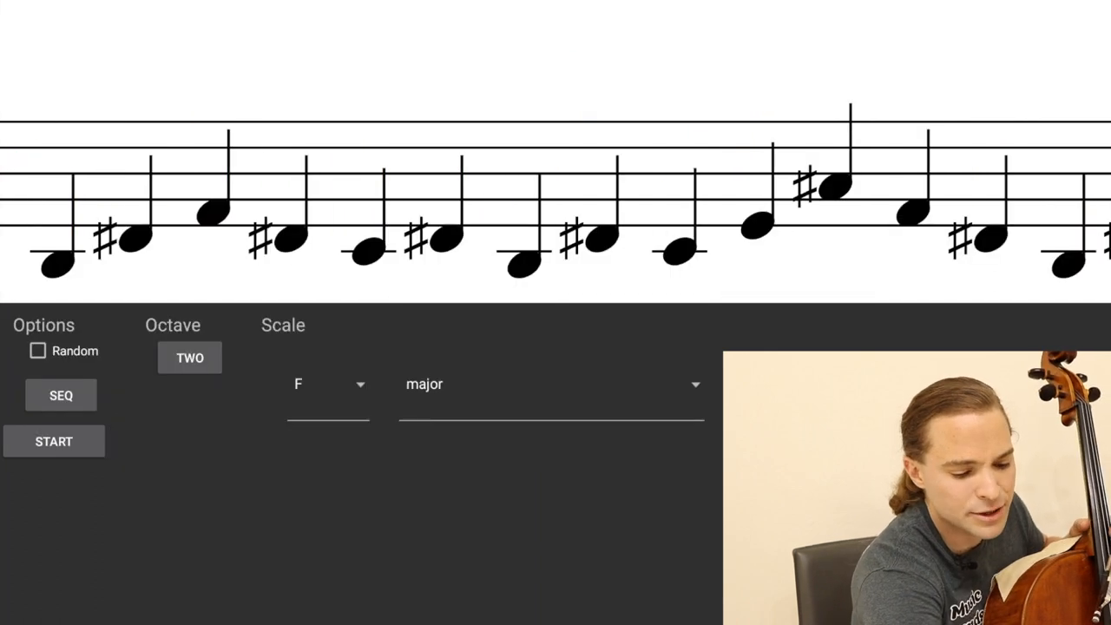
{"action": "left_click", "coordinate": [37, 350]}
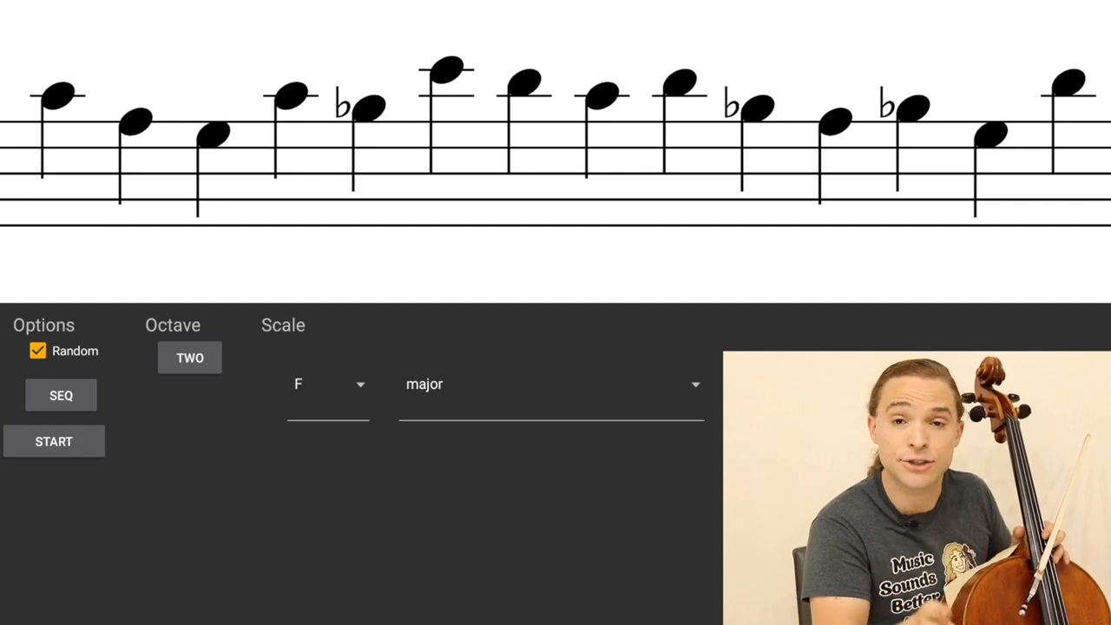
{"action": "left_click", "coordinate": [314, 385]}
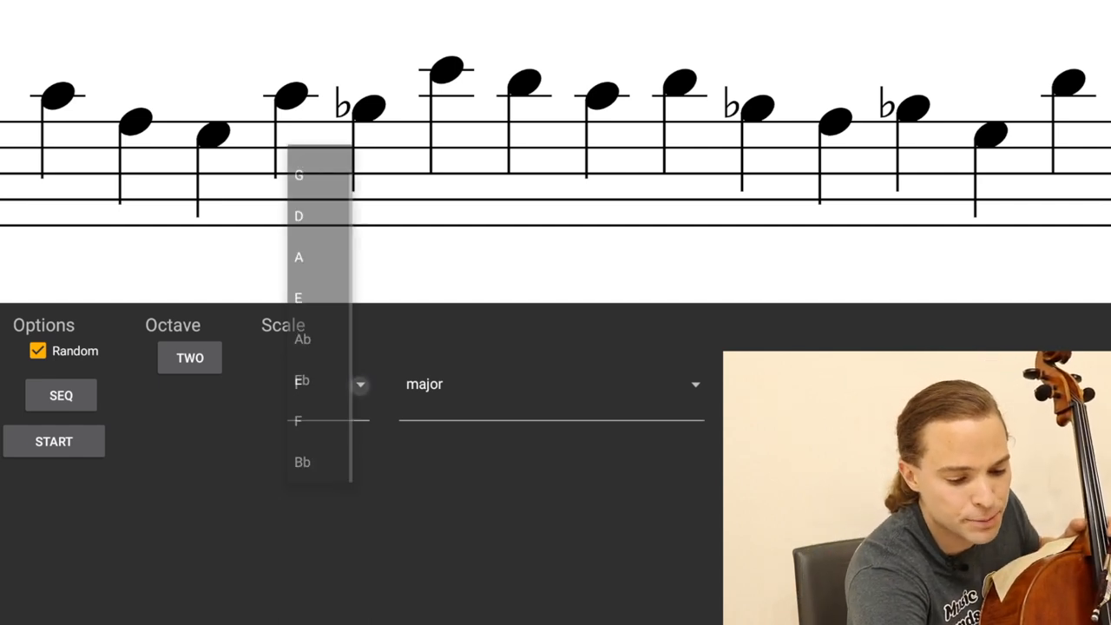
{"action": "left_click", "coordinate": [298, 215]}
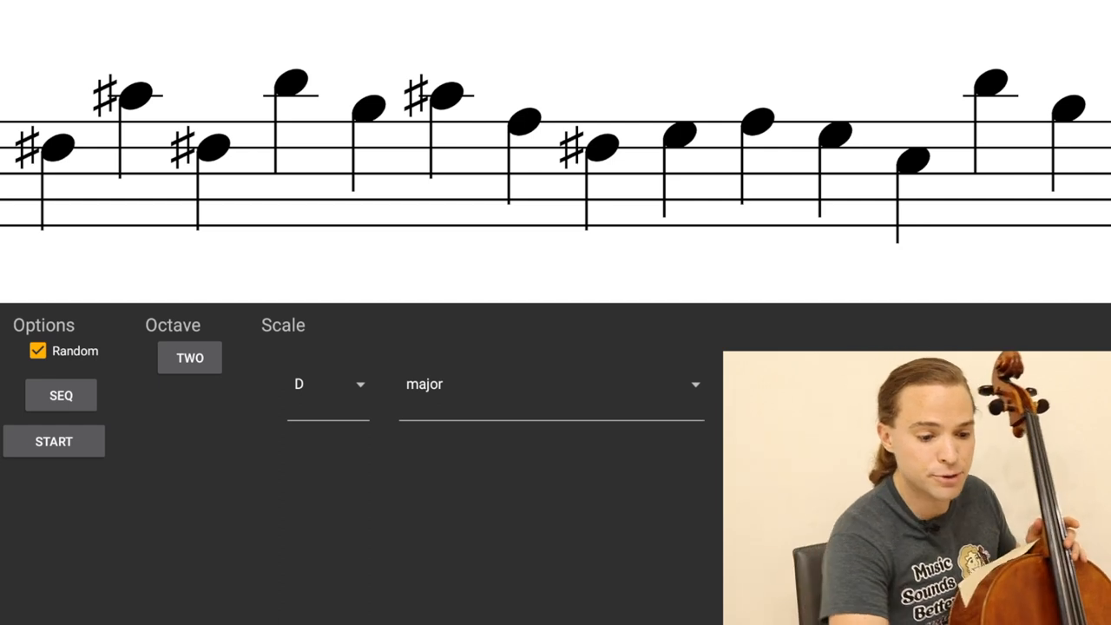
{"action": "left_click", "coordinate": [189, 357]}
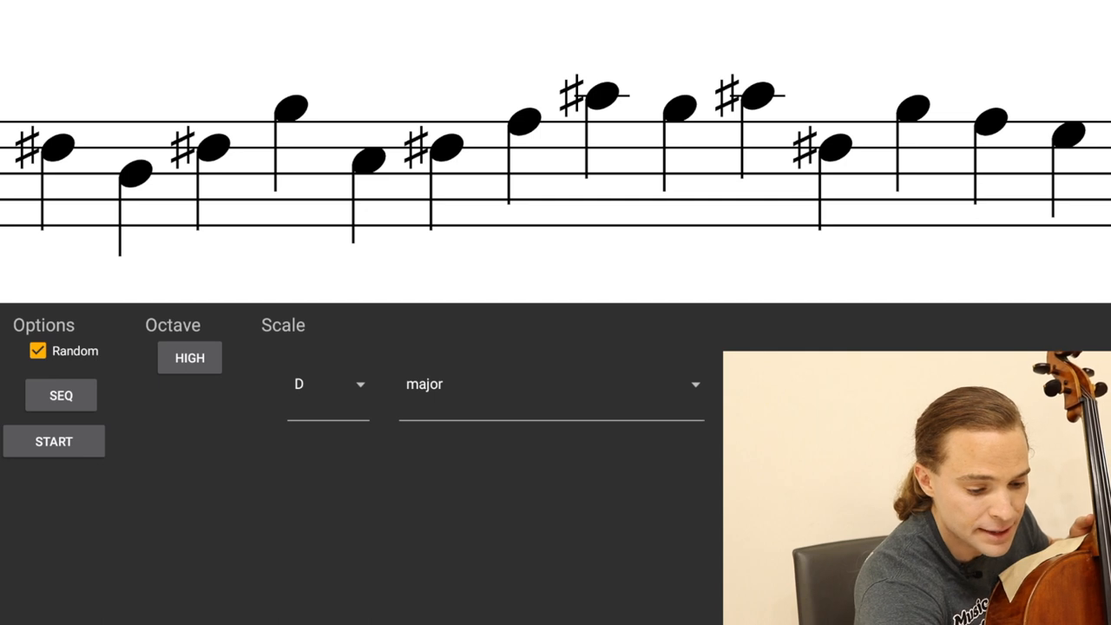
{"action": "left_click", "coordinate": [53, 441]}
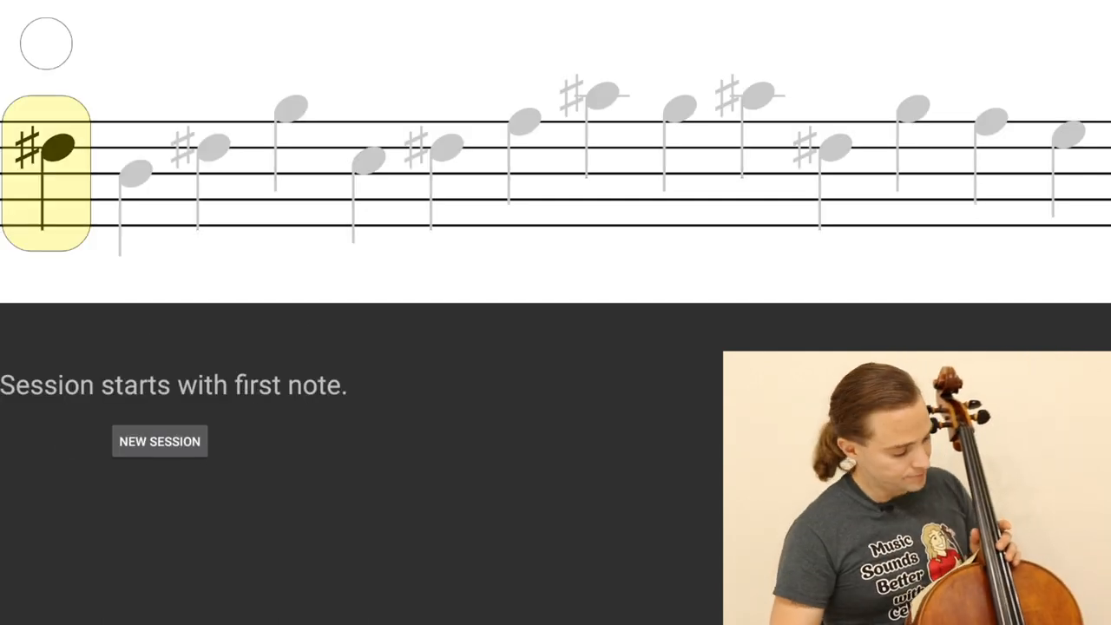